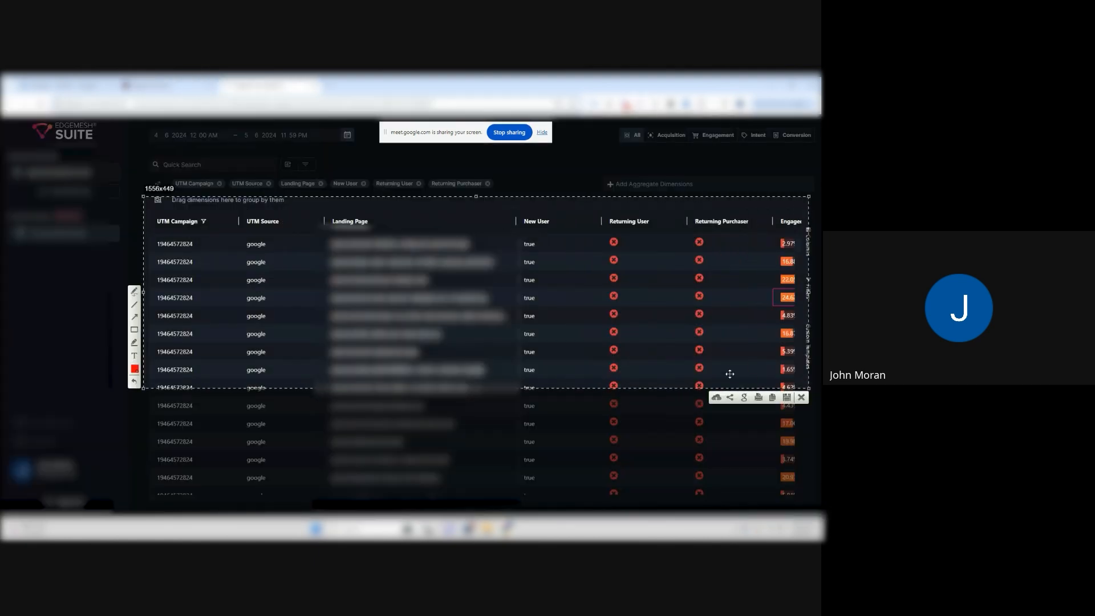
pyautogui.moveTo(704, 348)
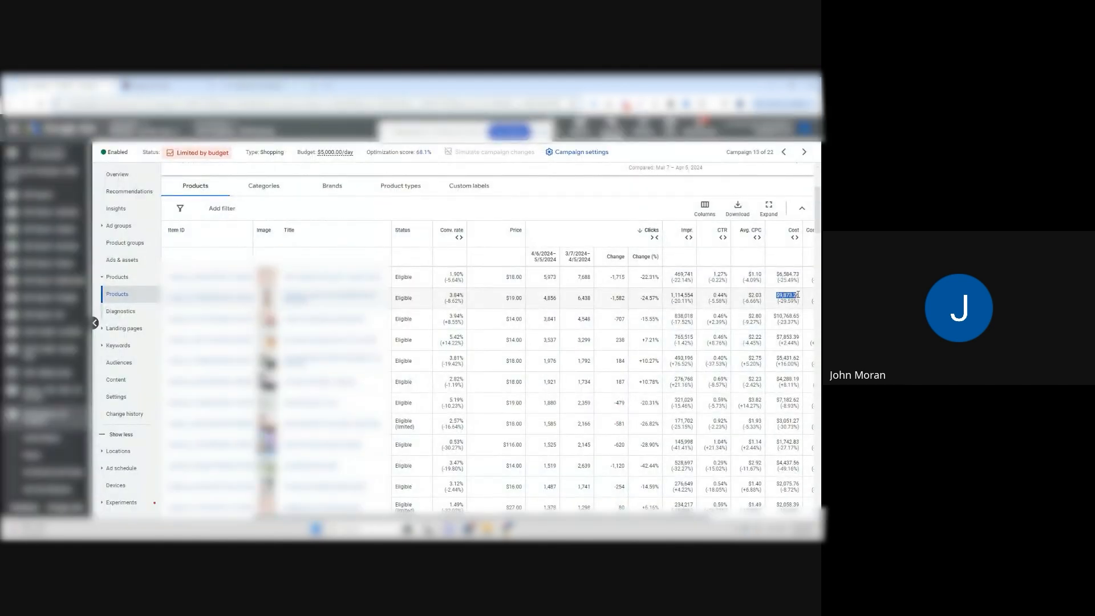
# Step: Show the shopping campaign's Google Ads Products results with Windows Calculator open on top
pyautogui.click(317, 528)
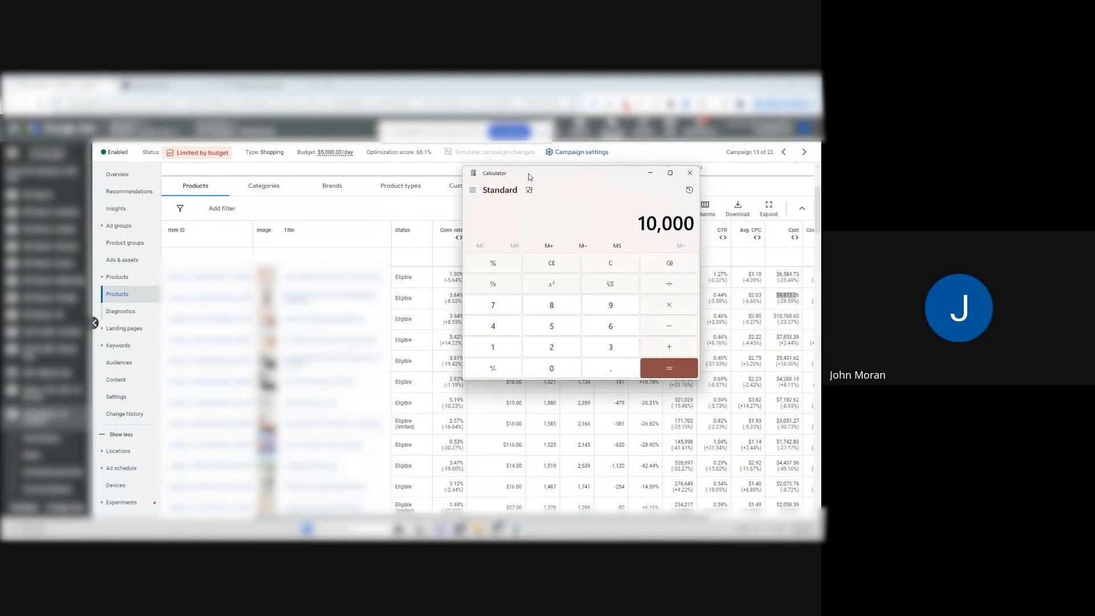
pyautogui.click(668, 368)
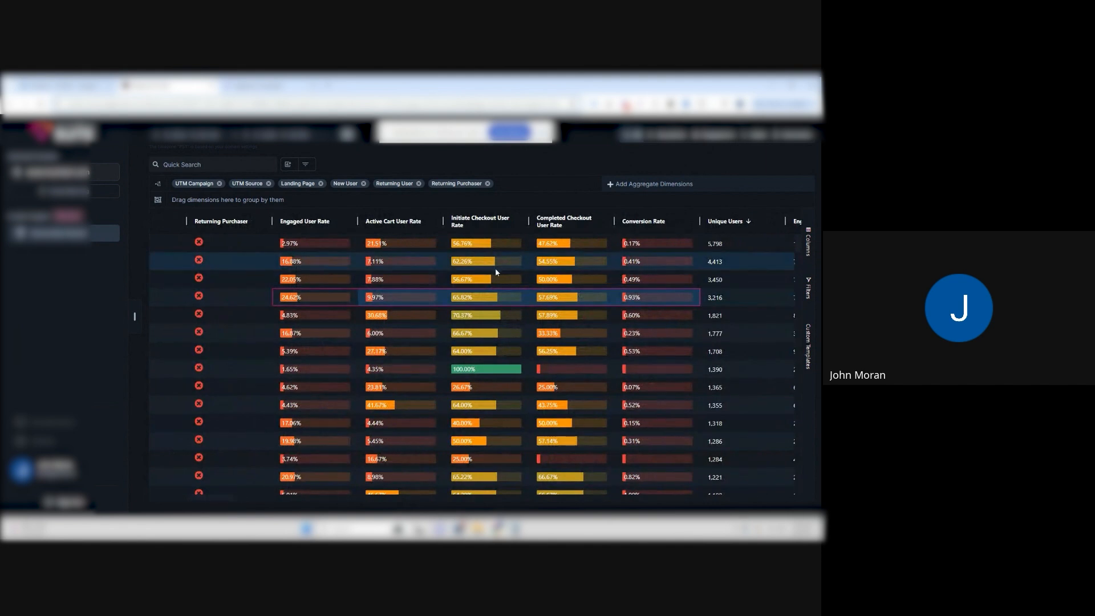
pyautogui.moveTo(355, 288)
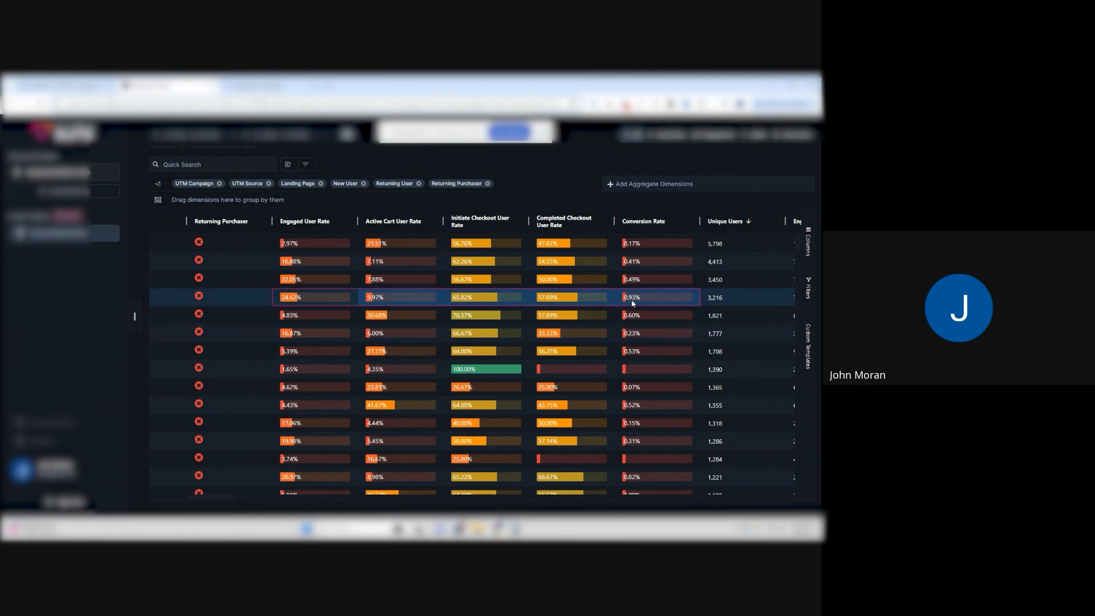
pyautogui.moveTo(334, 301)
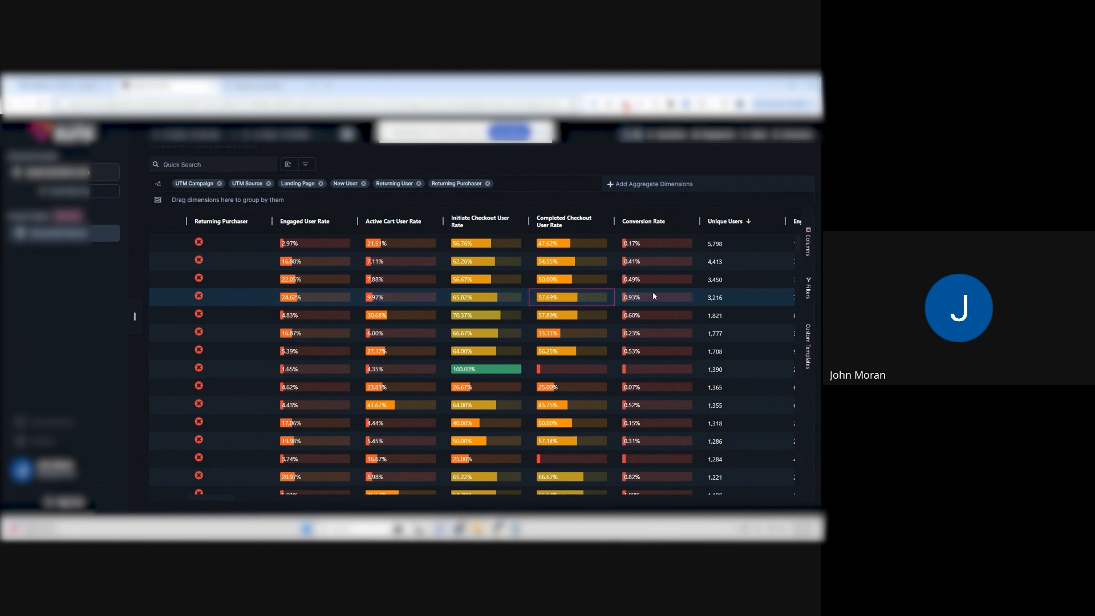
# Step: Select the Conversion Rate cell of the 3,216-user landing page row
pyautogui.click(653, 296)
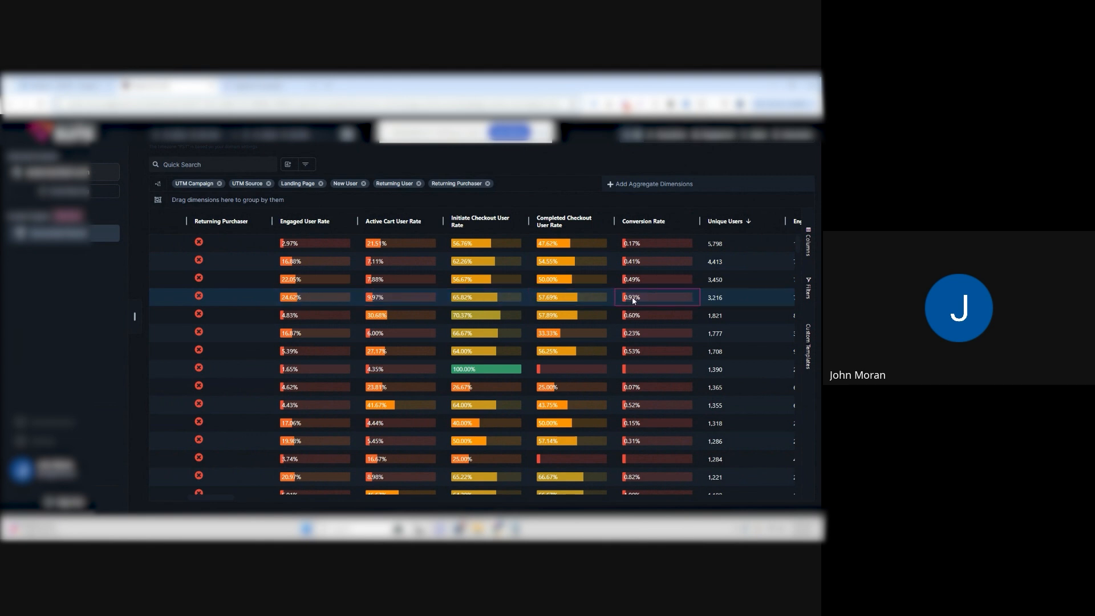
# Step: Review that row's gross Initiate Checkout ARPU figure in the checkout ARPU columns
pyautogui.hscroll(3)
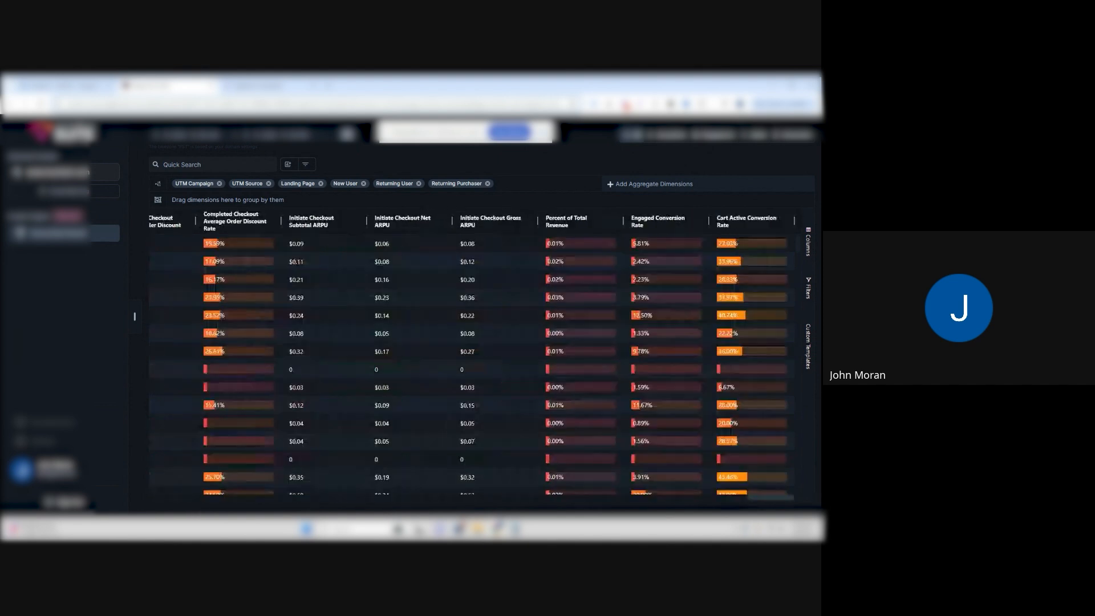
pyautogui.click(495, 297)
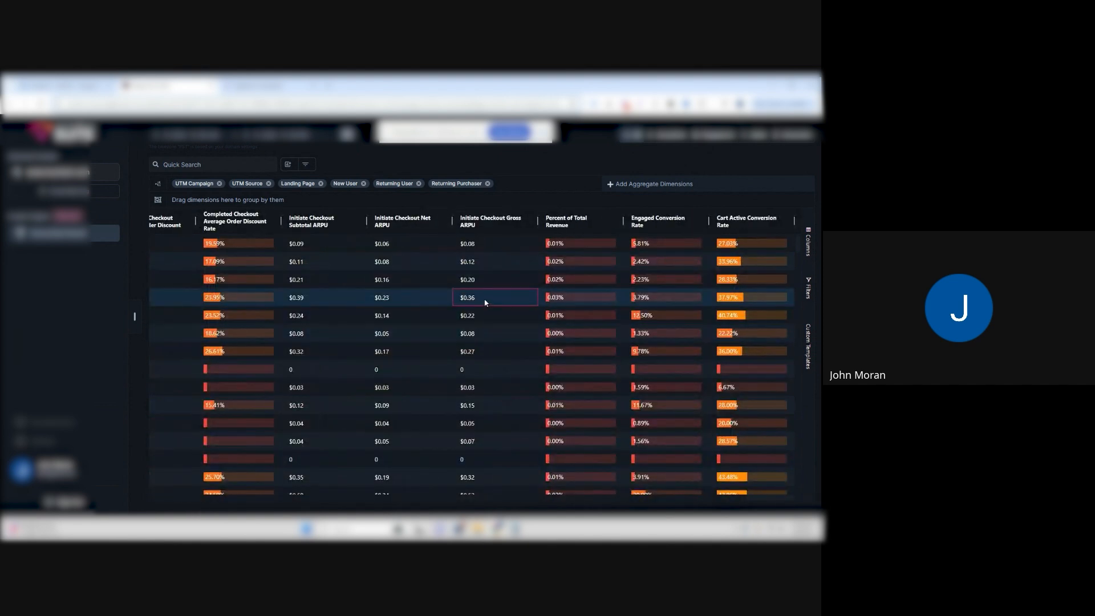
pyautogui.moveTo(504, 226)
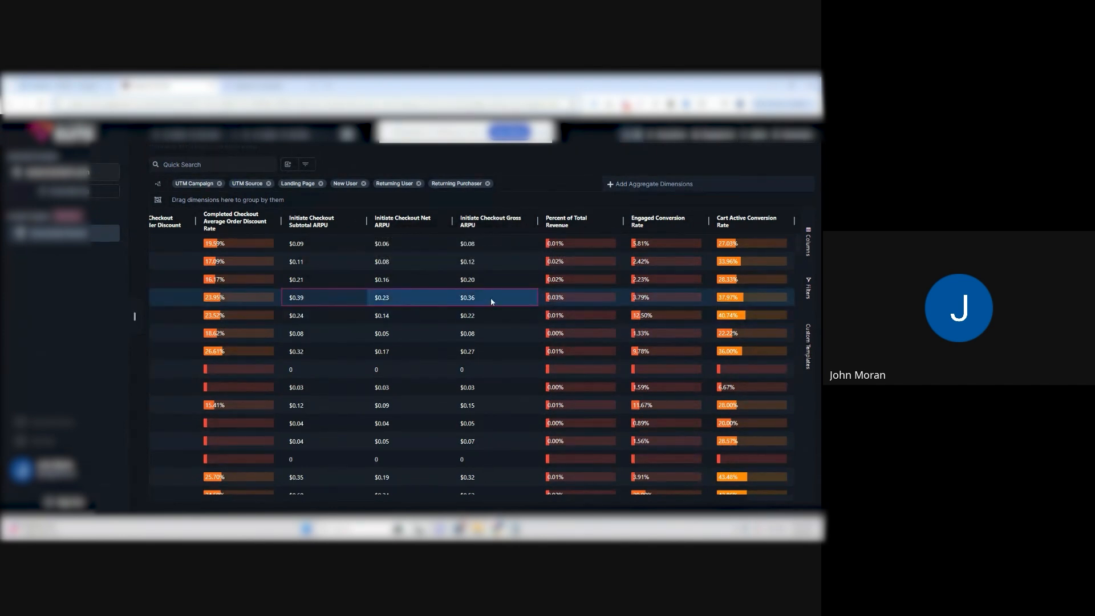
pyautogui.moveTo(467, 302)
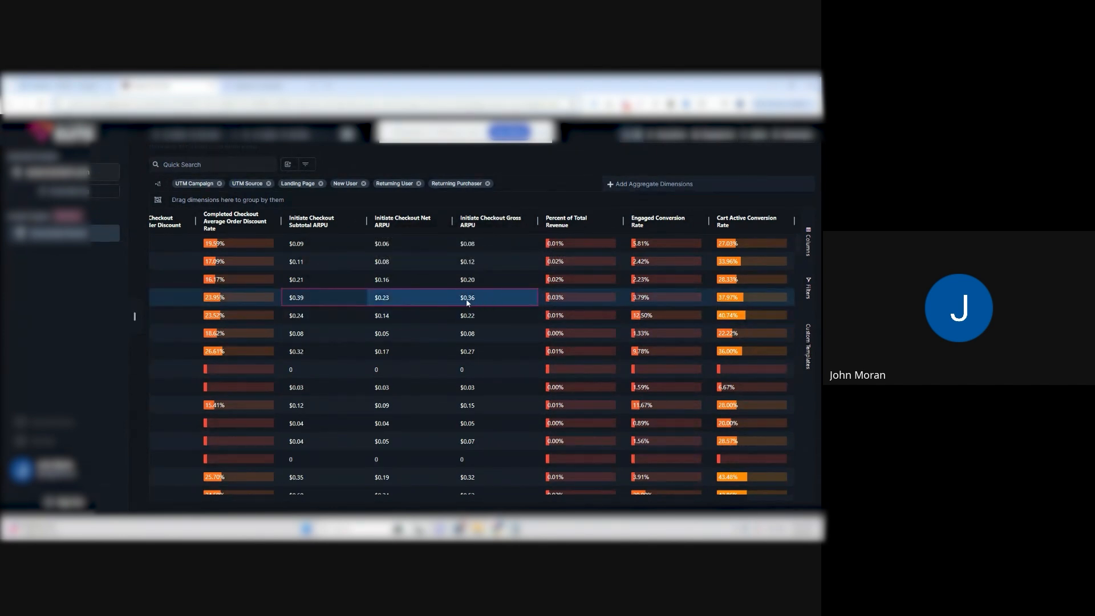
pyautogui.click(495, 297)
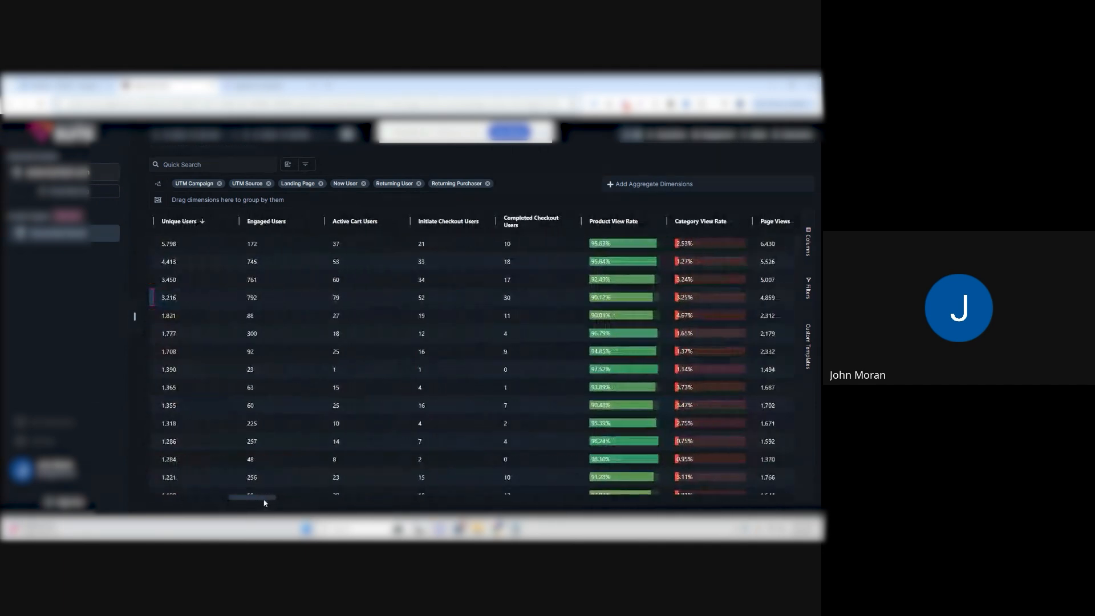
# Step: Scroll past Product View Rate and Sessions to the Engaged Product View Rate and engaged view counts
pyautogui.hscroll(3)
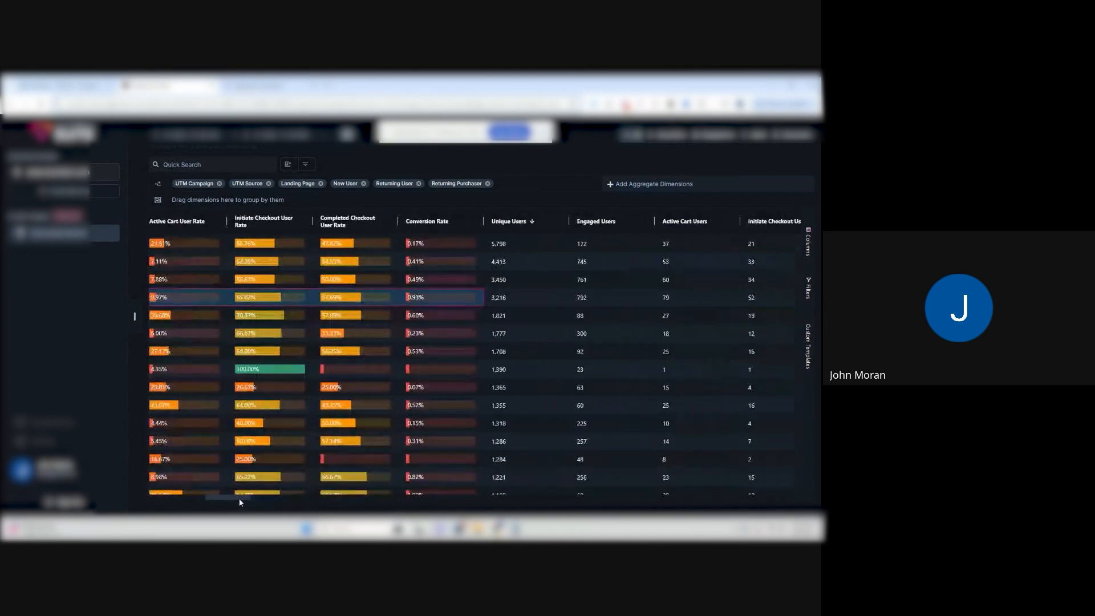
pyautogui.hscroll(3)
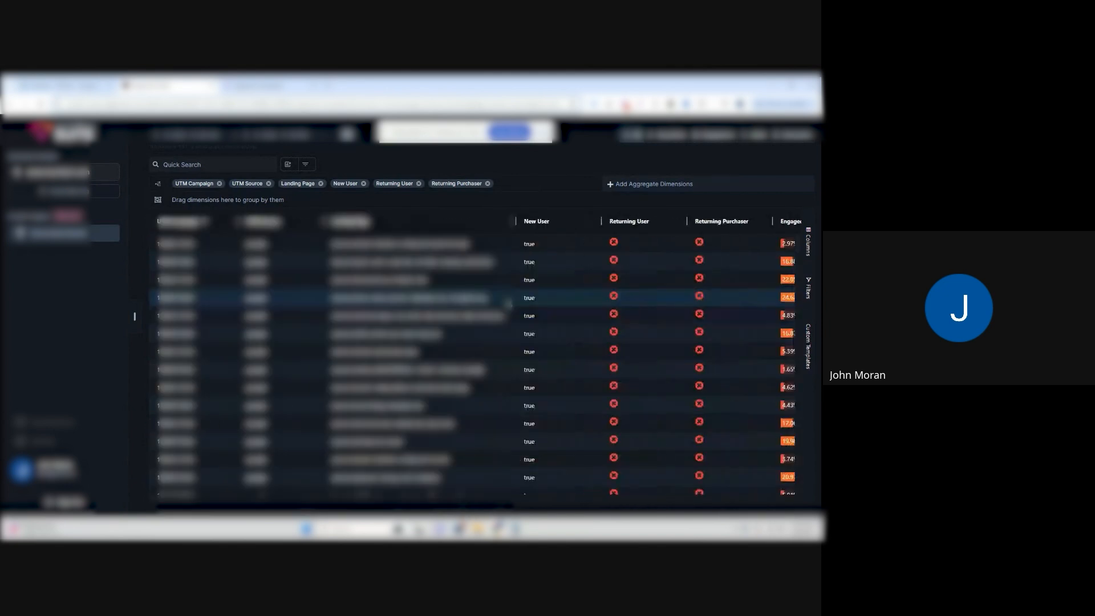
pyautogui.scroll(-3)
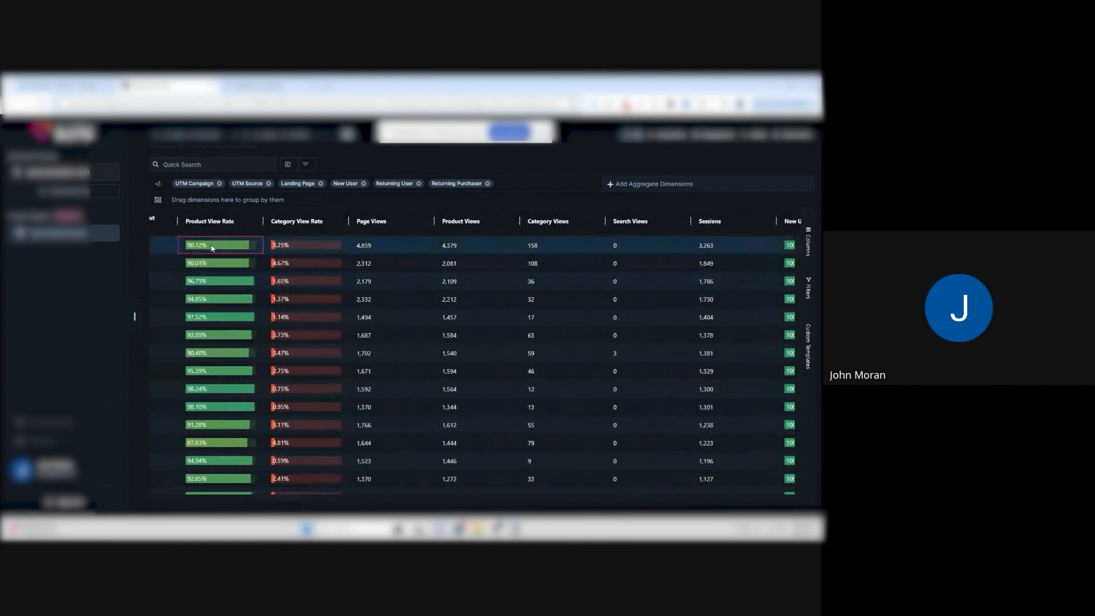
pyautogui.moveTo(204, 253)
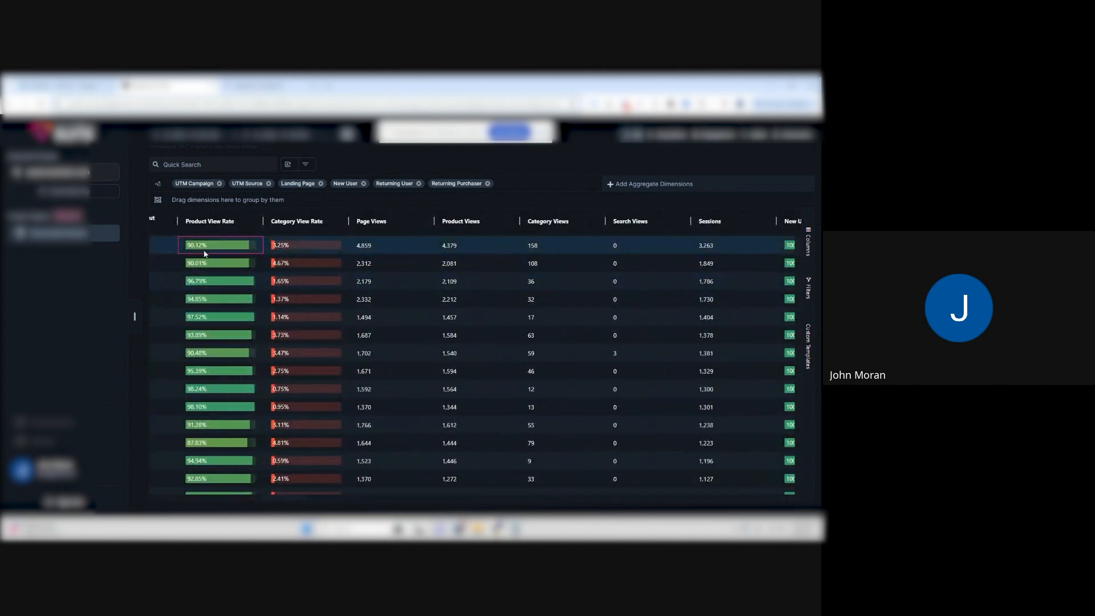
pyautogui.hscroll(3)
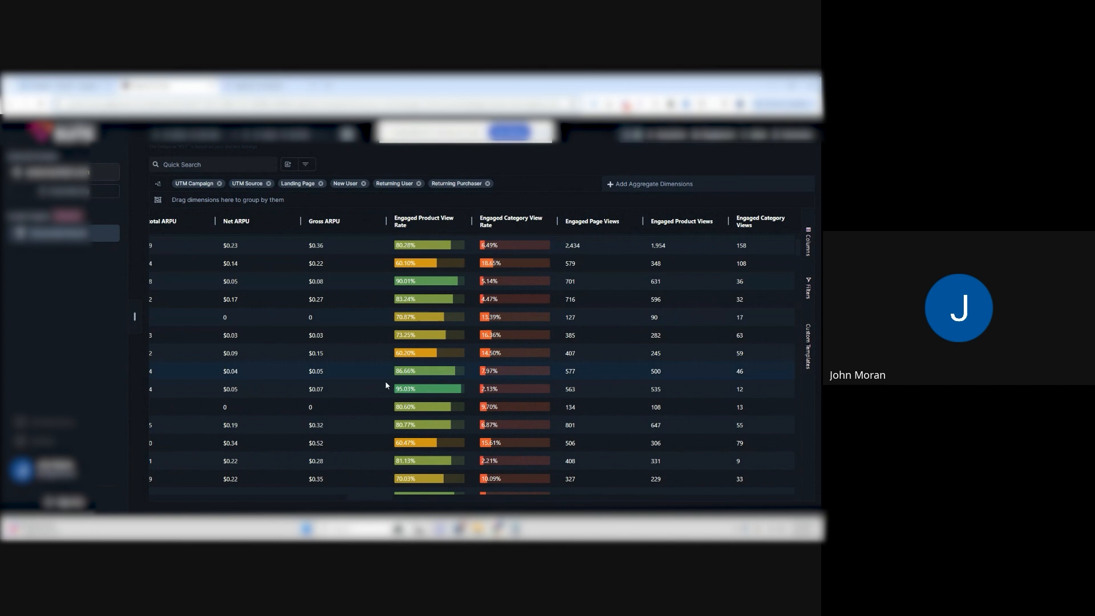
# Step: Scroll past the Engaged columns to Active Cart Total Value, average value and average items
pyautogui.hscroll(3)
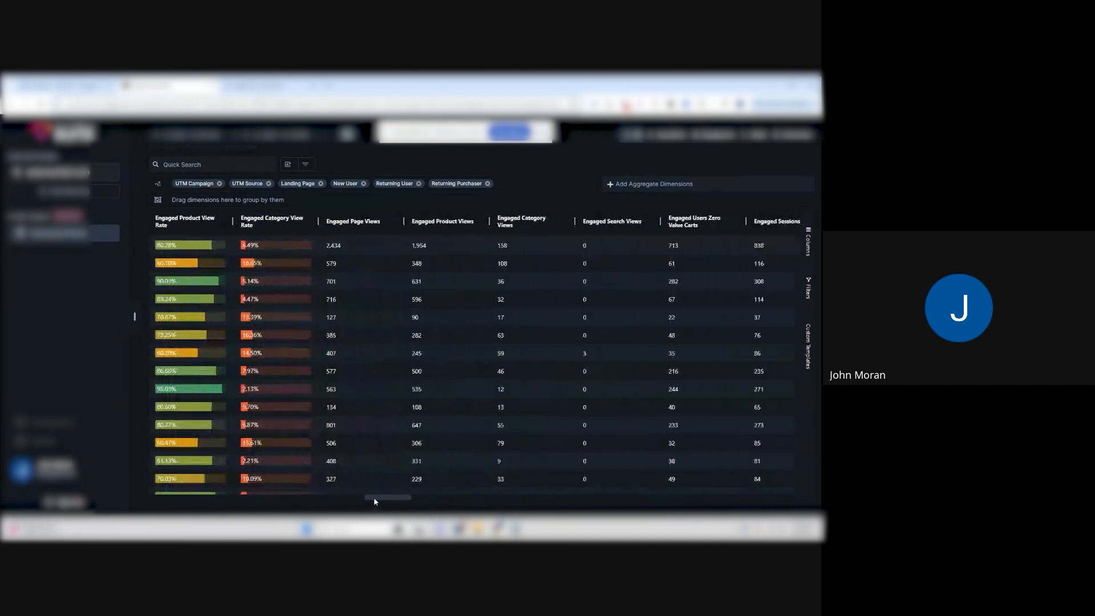
pyautogui.hscroll(3)
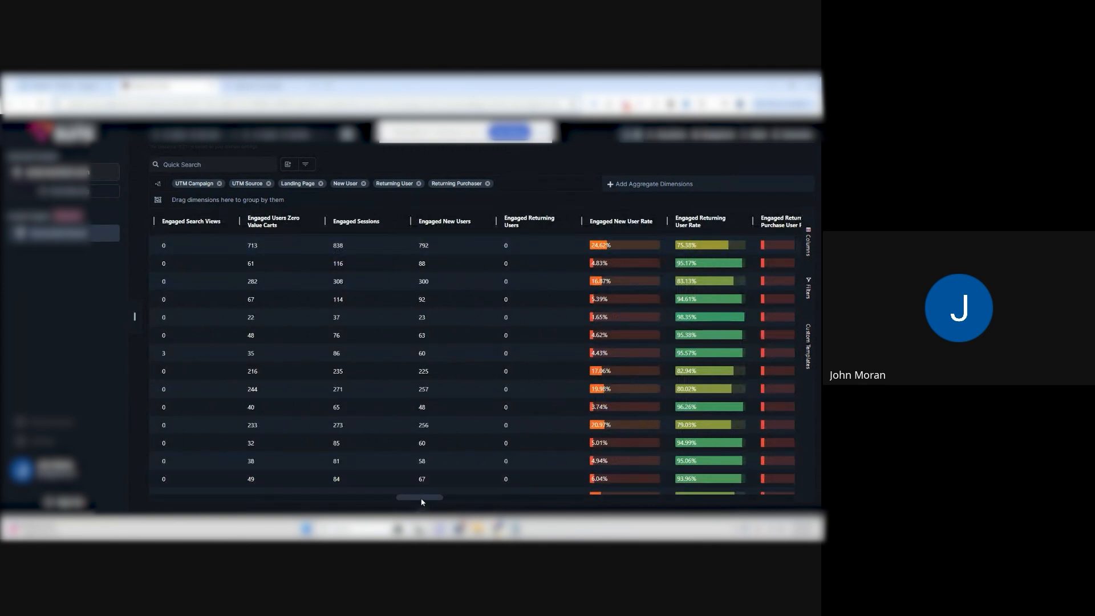
pyautogui.hscroll(3)
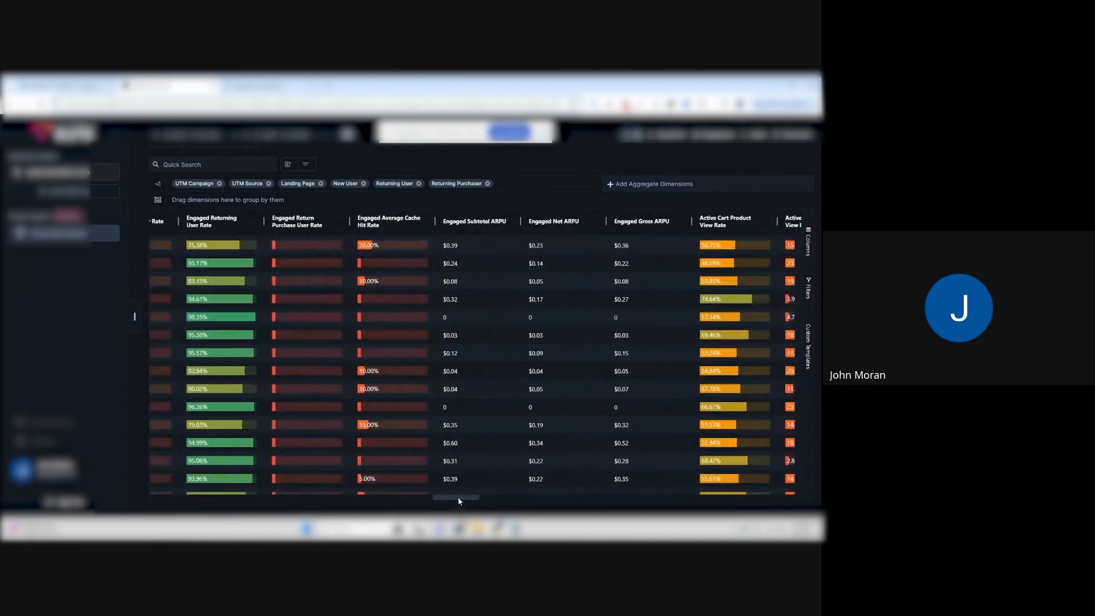
pyautogui.hscroll(3)
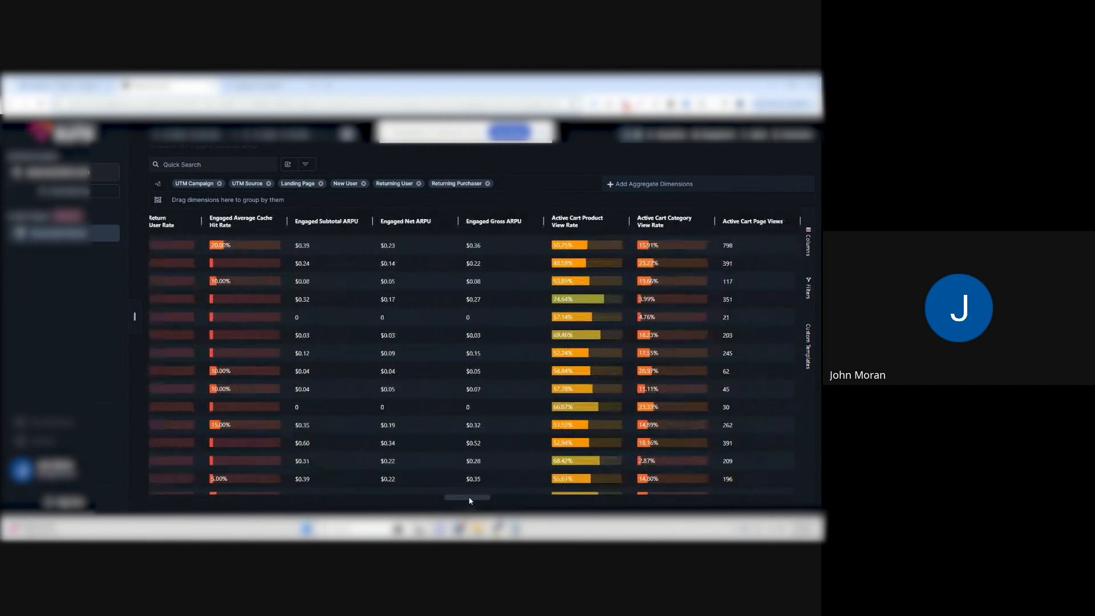
pyautogui.hscroll(3)
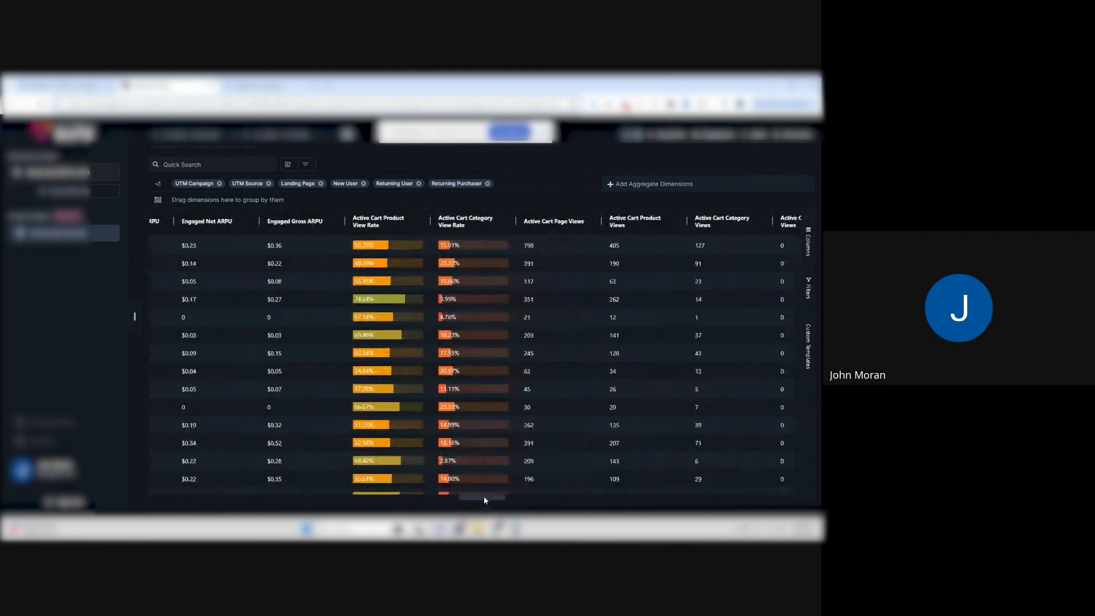
pyautogui.hscroll(3)
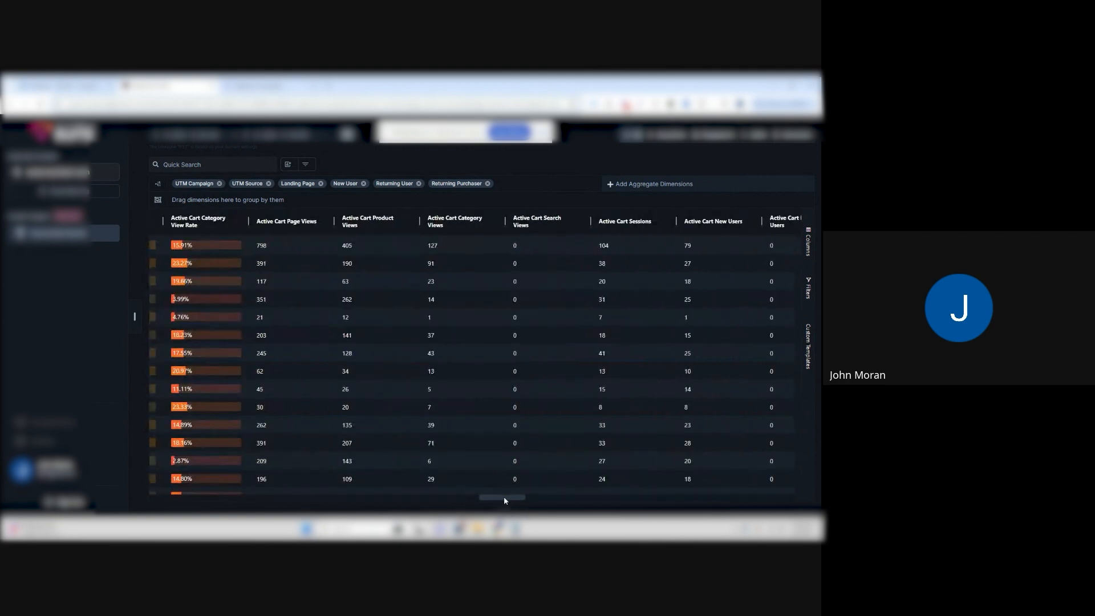
pyautogui.hscroll(3)
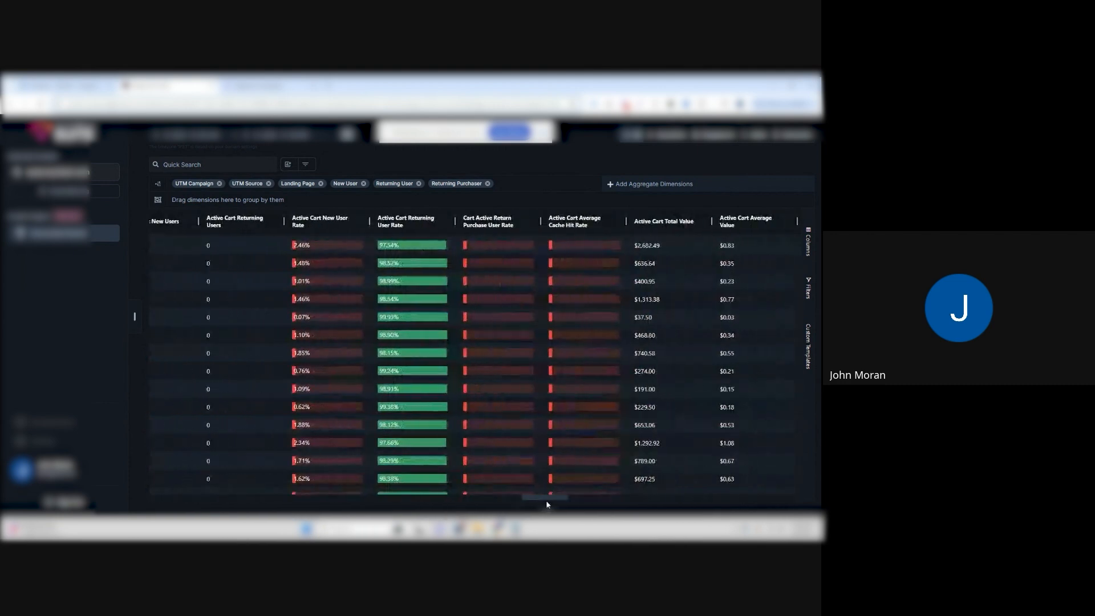
pyautogui.hscroll(3)
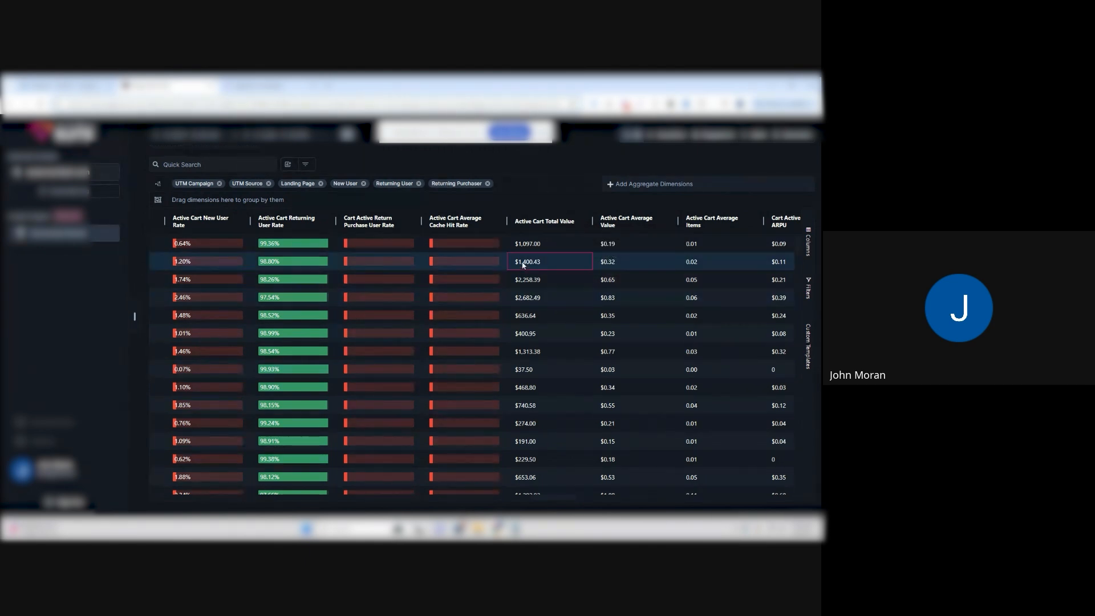
pyautogui.click(549, 296)
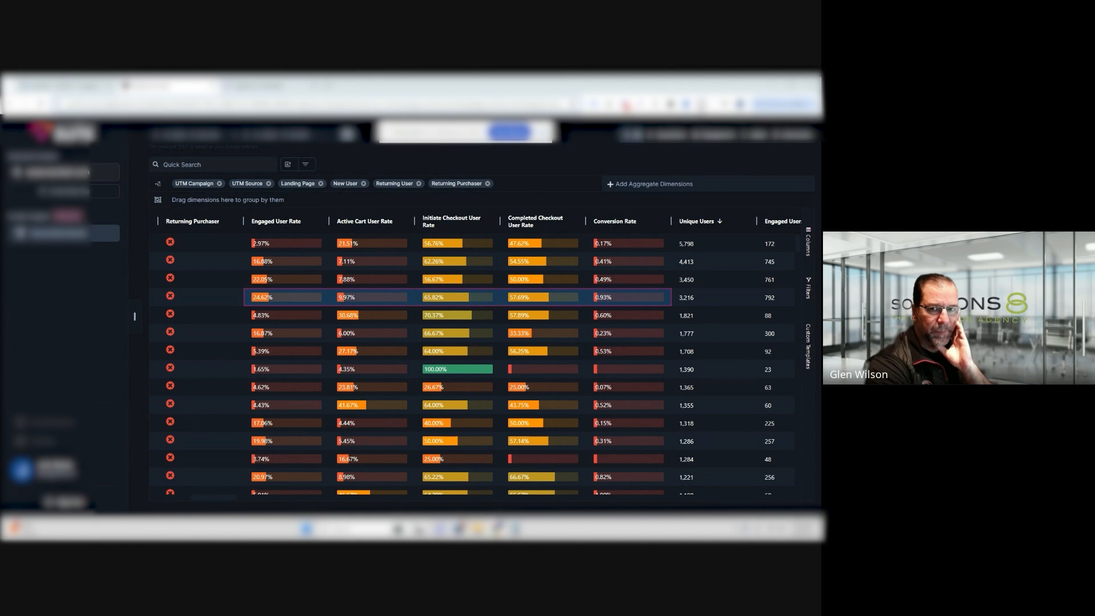
pyautogui.moveTo(598, 153)
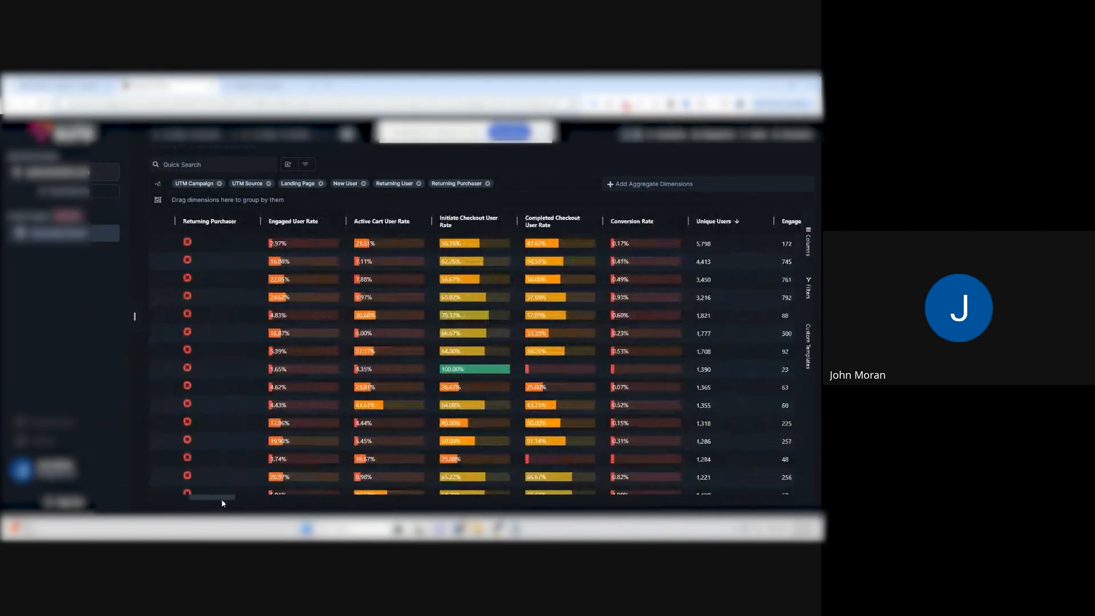
# Step: Select a cell among the Engaged User Rate through Conversion Rate columns
pyautogui.click(644, 369)
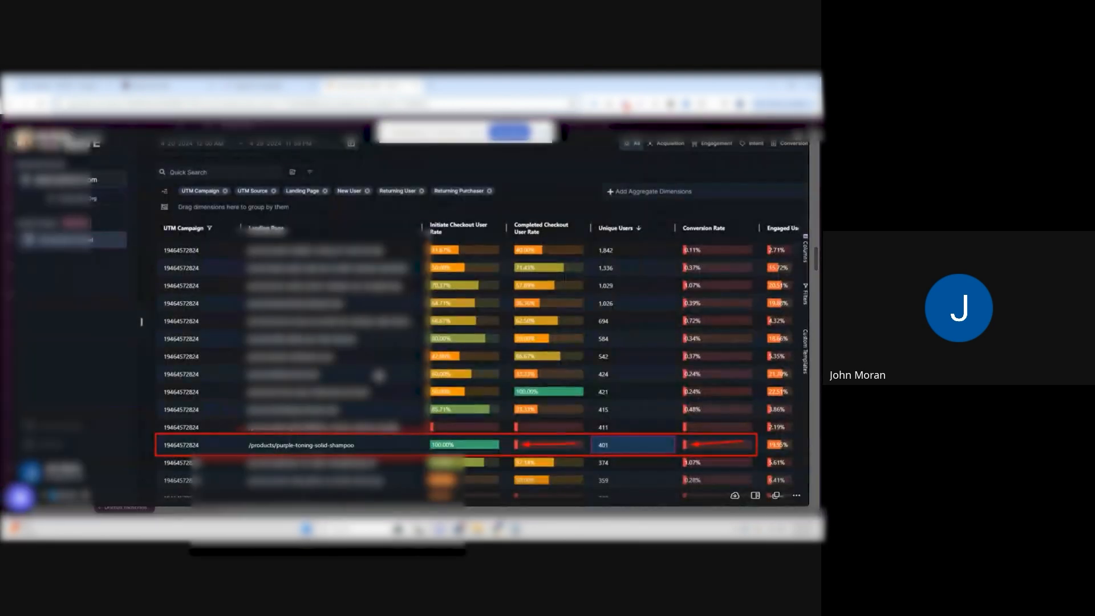
pyautogui.moveTo(660, 449)
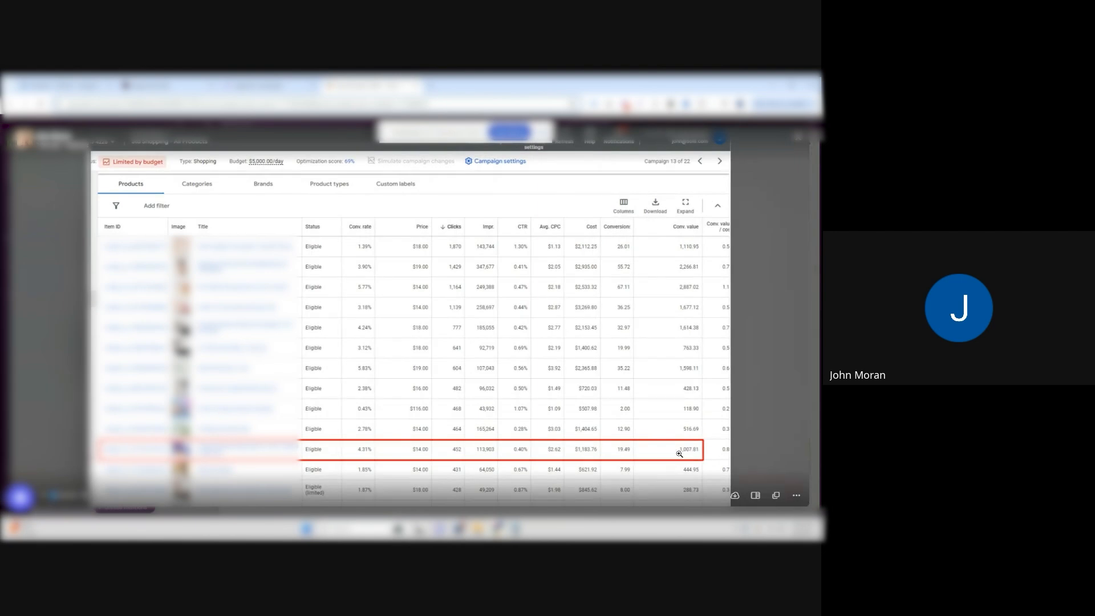
pyautogui.moveTo(692, 451)
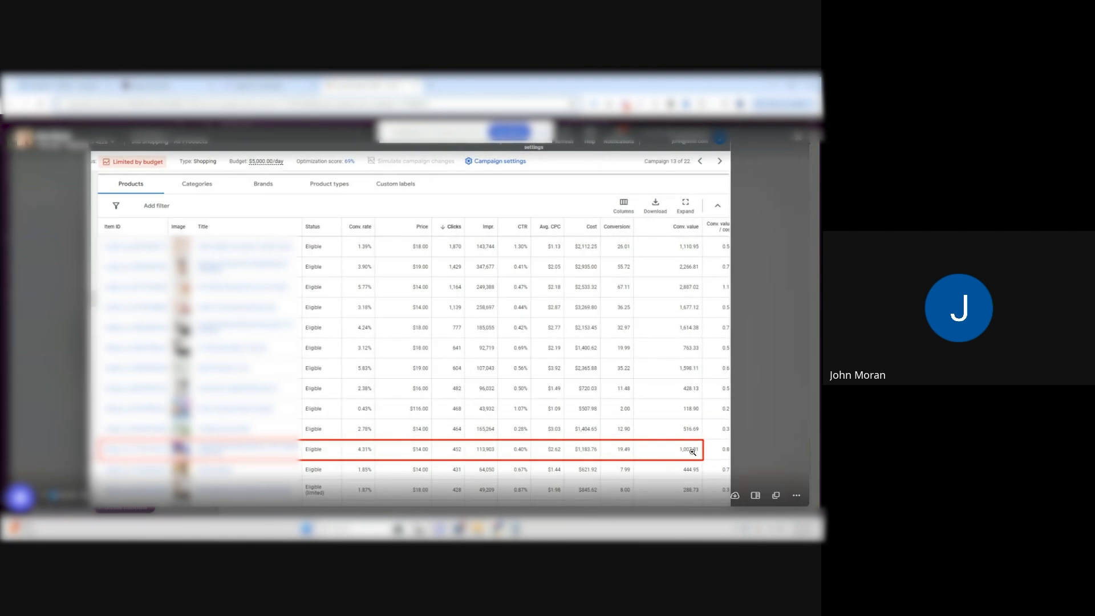